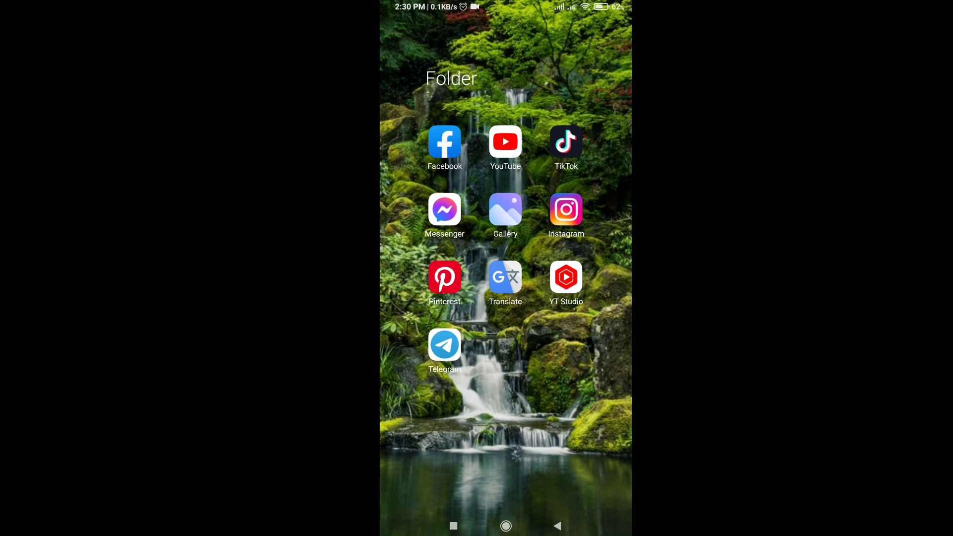
# - Launch Facebook from the home screen app folder
pyautogui.click(444, 142)
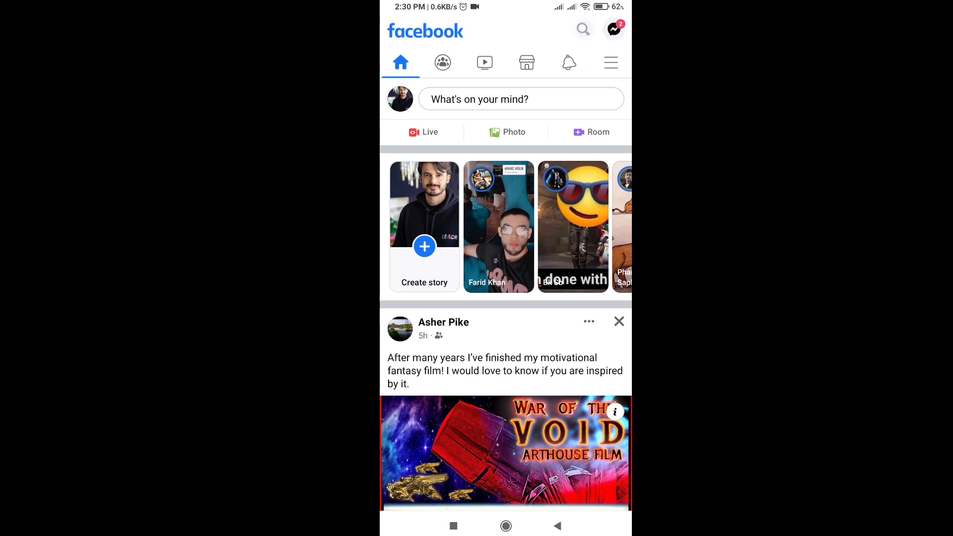
# - Search 'how' and open the 'How to download tiktok video without watermark' page
pyautogui.click(582, 29)
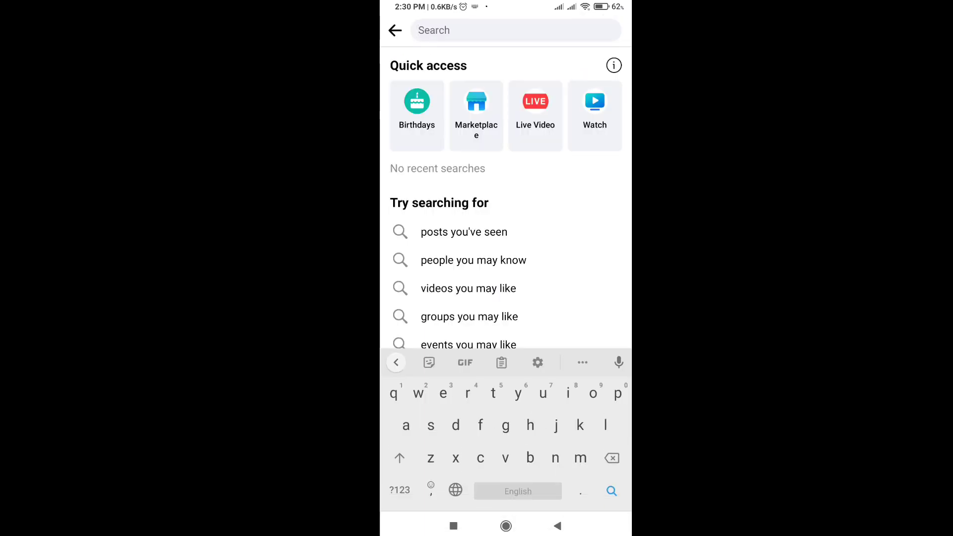
pyautogui.write('how')
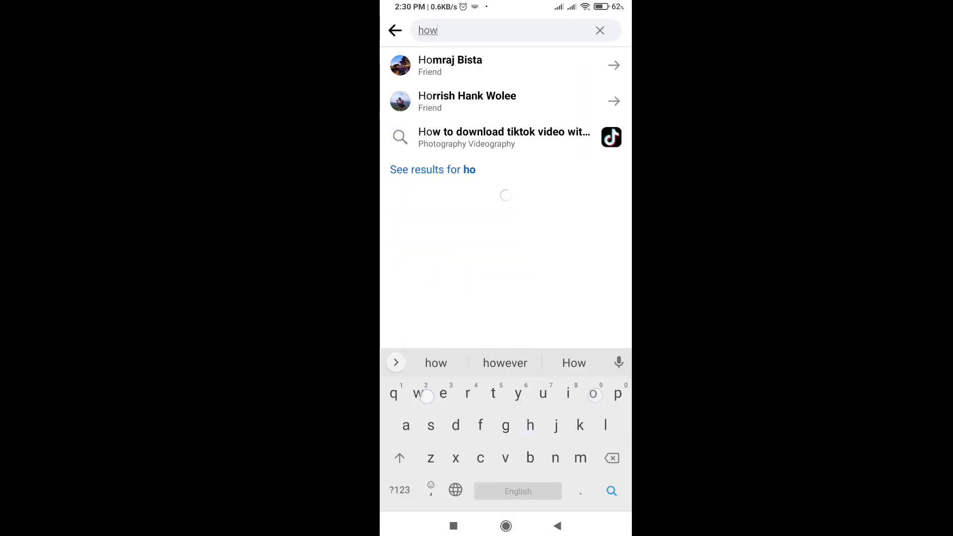
pyautogui.click(503, 137)
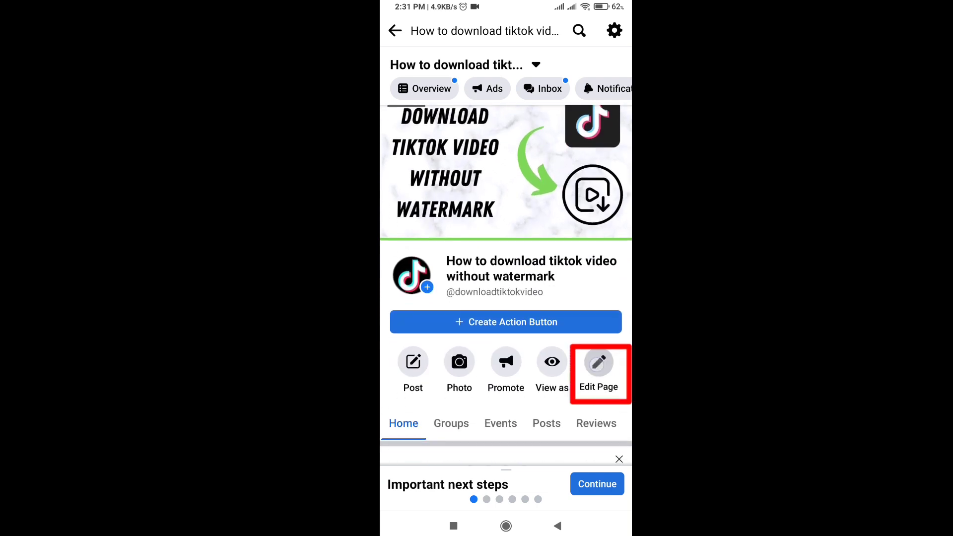
# - Open the page's Update Page Info form via Edit Page and Page info
pyautogui.click(598, 362)
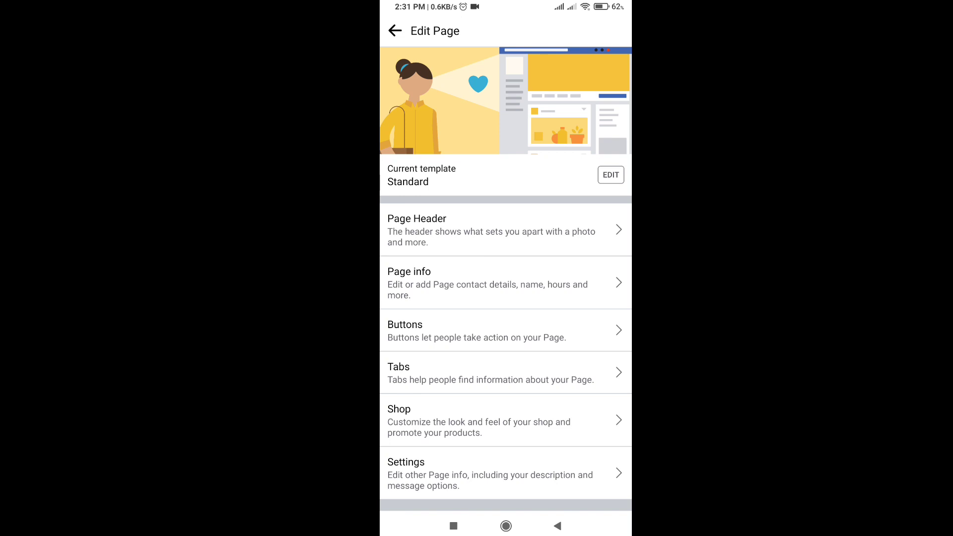
pyautogui.click(505, 282)
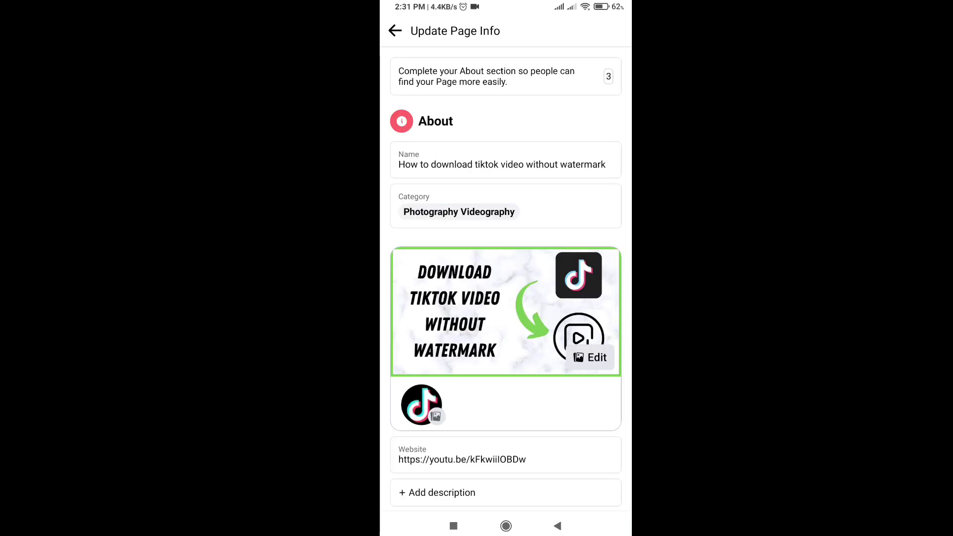
# - Open Request New Page Name from the Name field and focus the new-name box
pyautogui.click(504, 160)
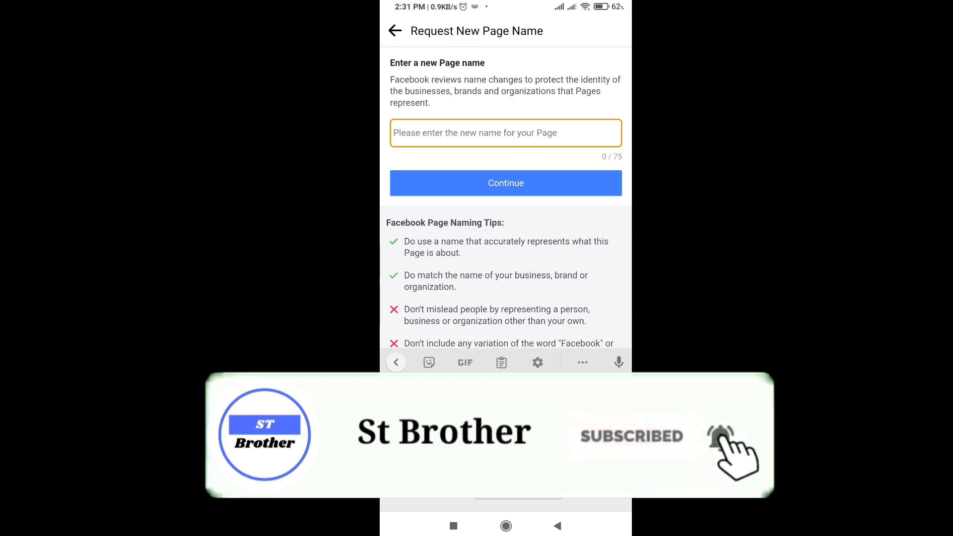
pyautogui.click(505, 132)
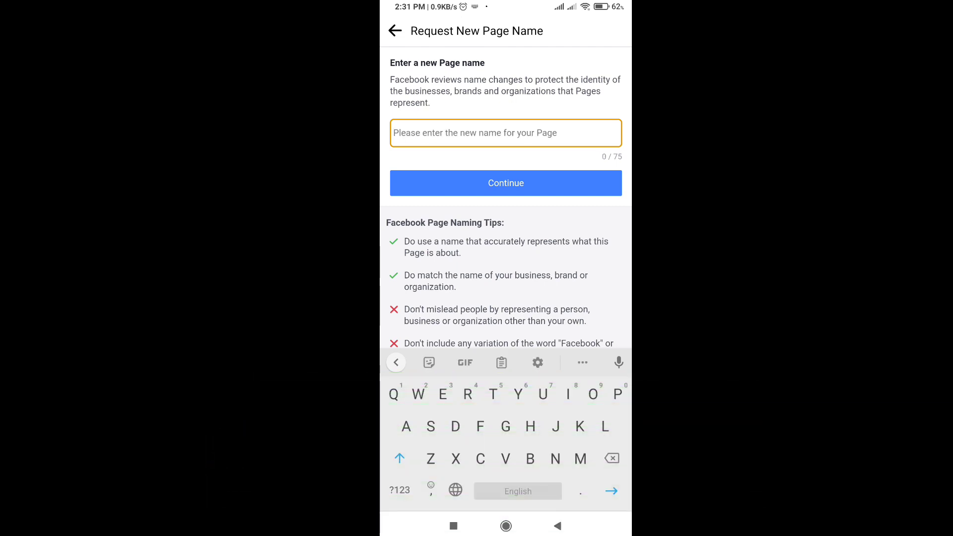